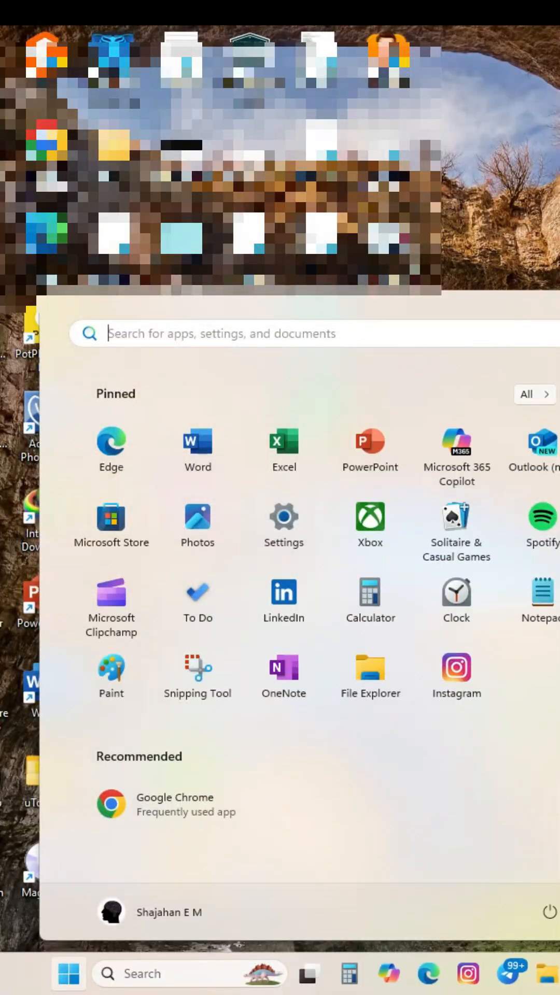
- Search Start for 'masterPlus' and launch the MasterPlus app
type("masterPlus")
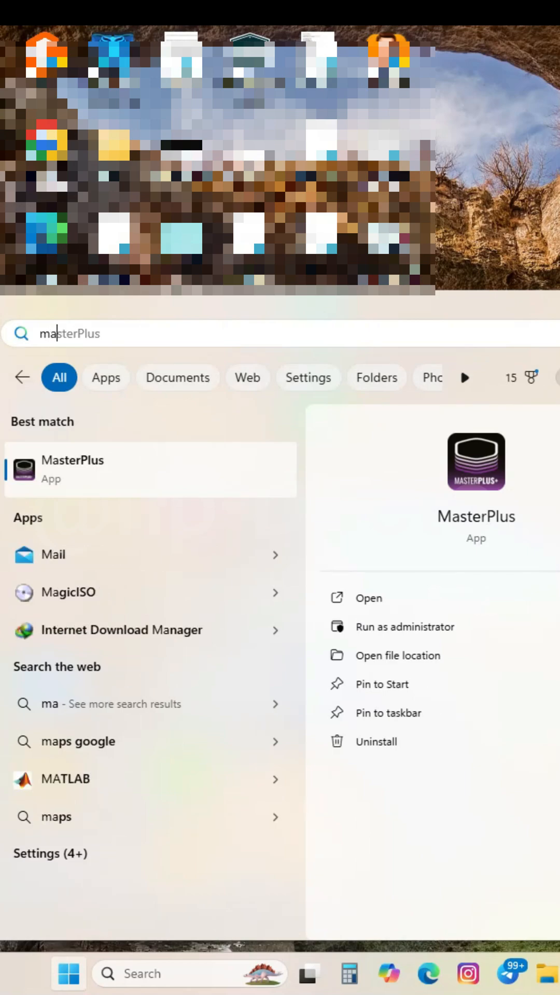
left_click(368, 598)
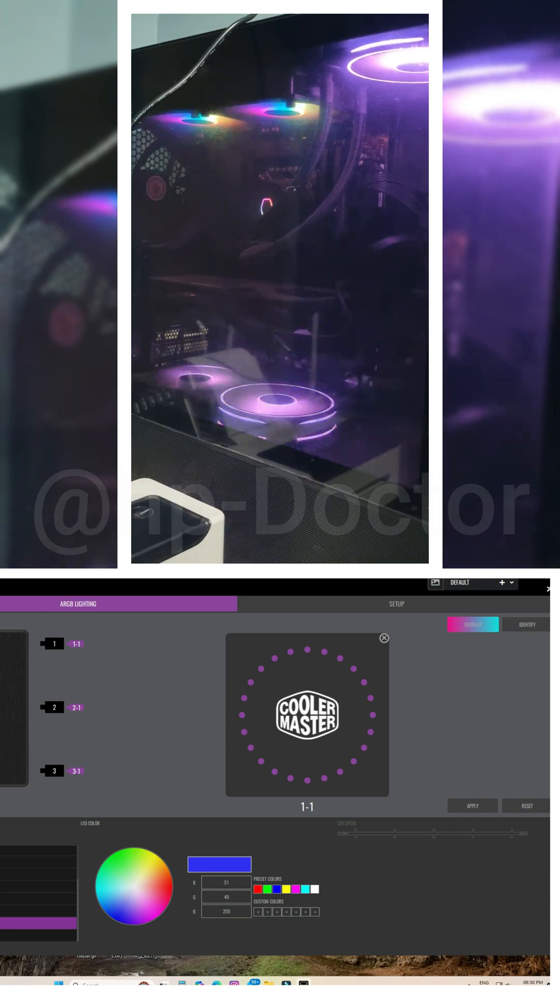
- Close the fan 1-1 preview and bring up the Overlay effect sequence editor
left_click(384, 637)
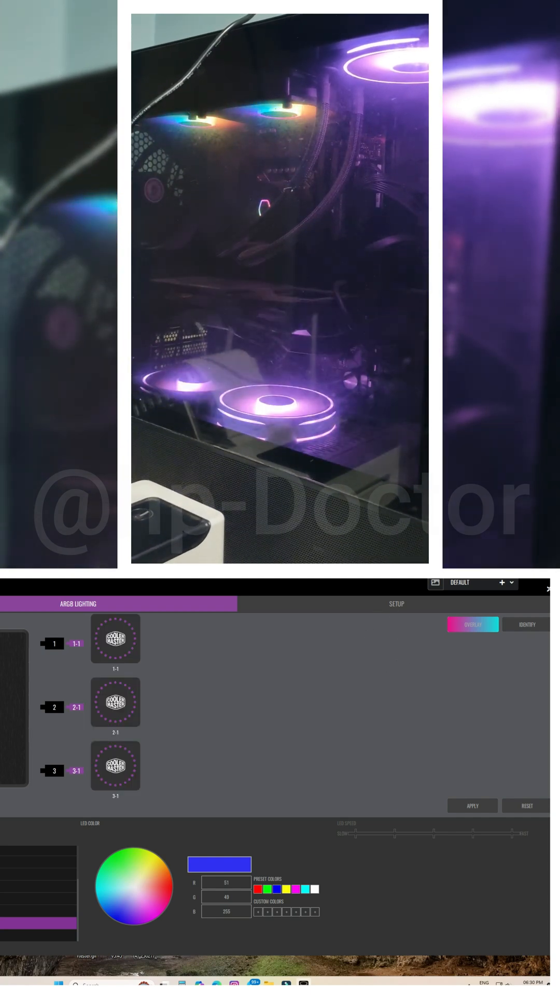
left_click(116, 638)
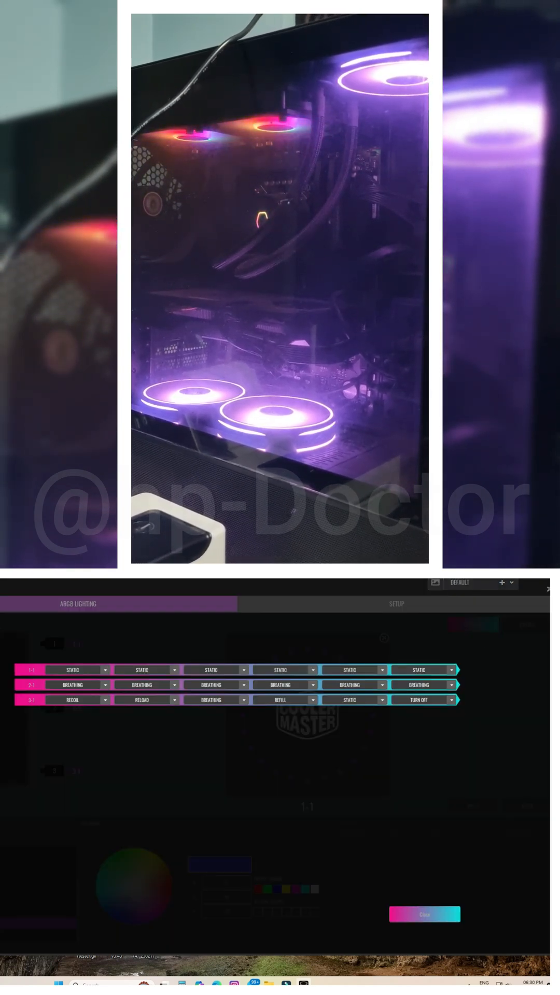
- Choose fan 1-1's overlay effect, finish it, and move the overlay editor to fan 2-1
left_click(73, 670)
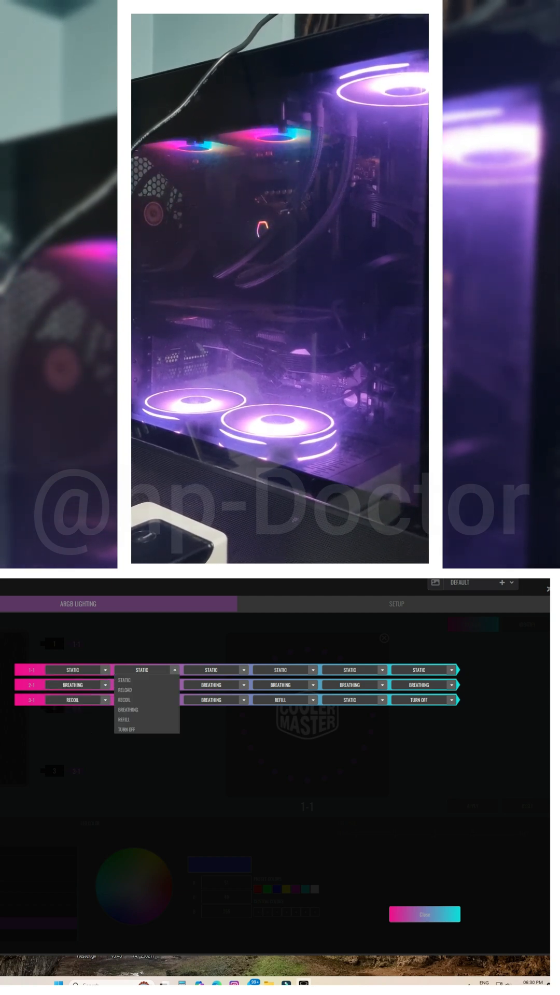
left_click(125, 690)
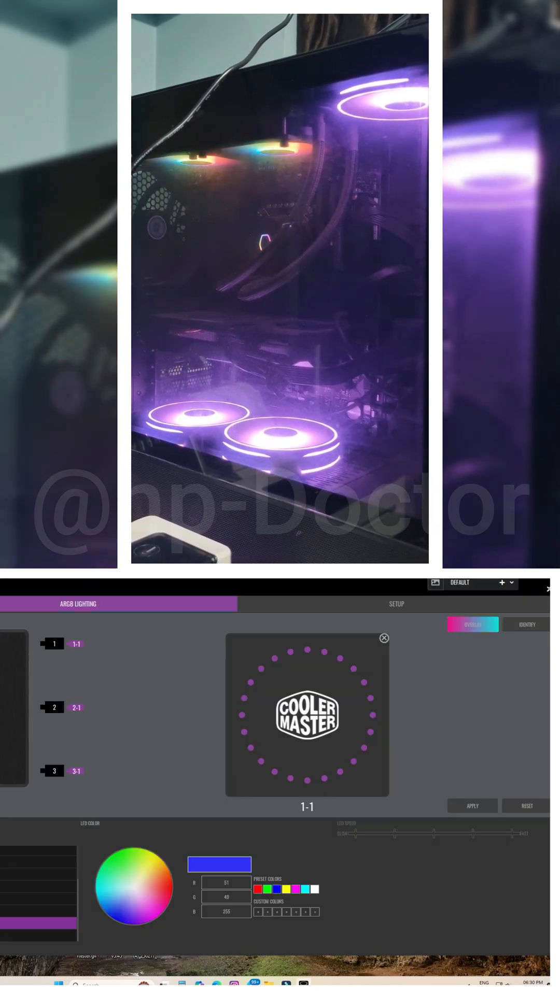
left_click(384, 638)
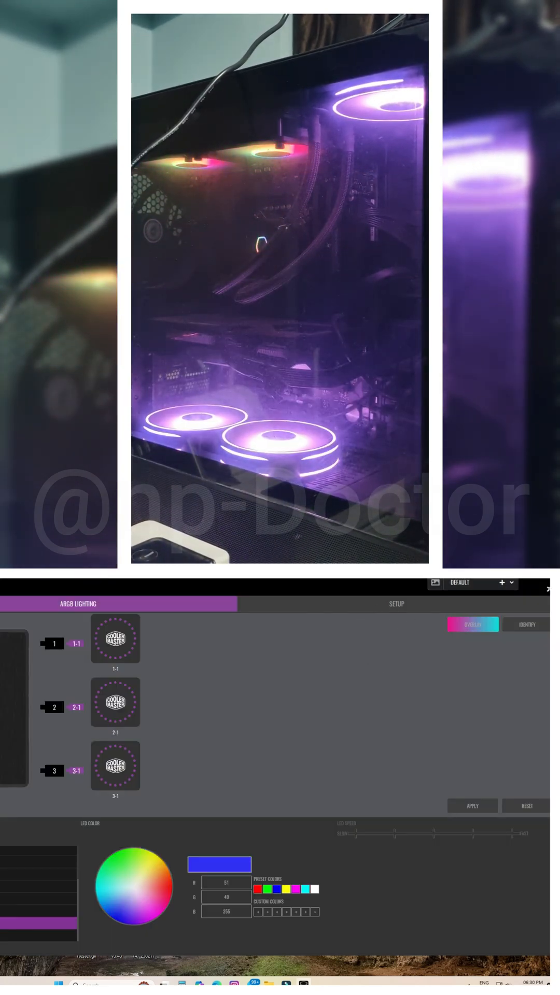
left_click(115, 702)
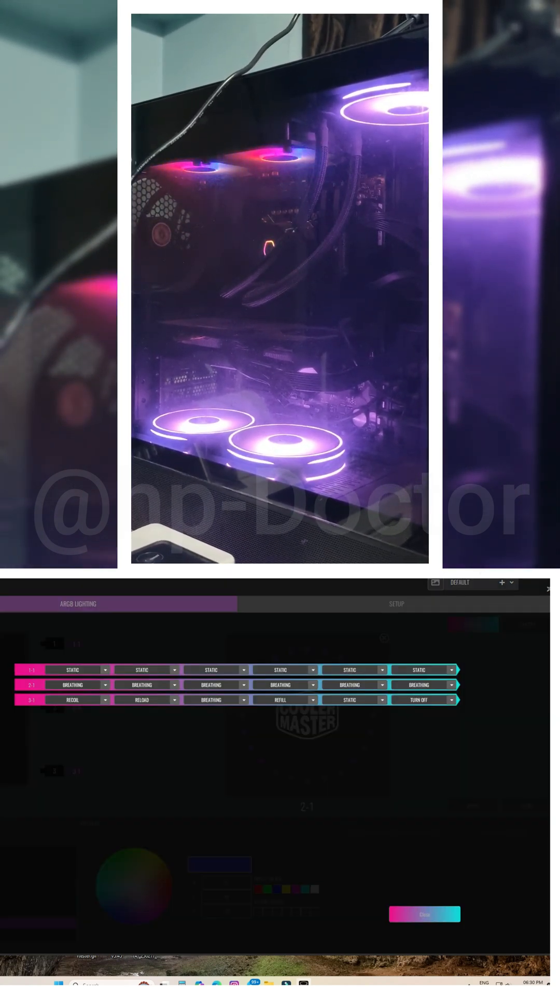
- Finish the remaining overlay settings and apply the patterns to all three fans
left_click(76, 700)
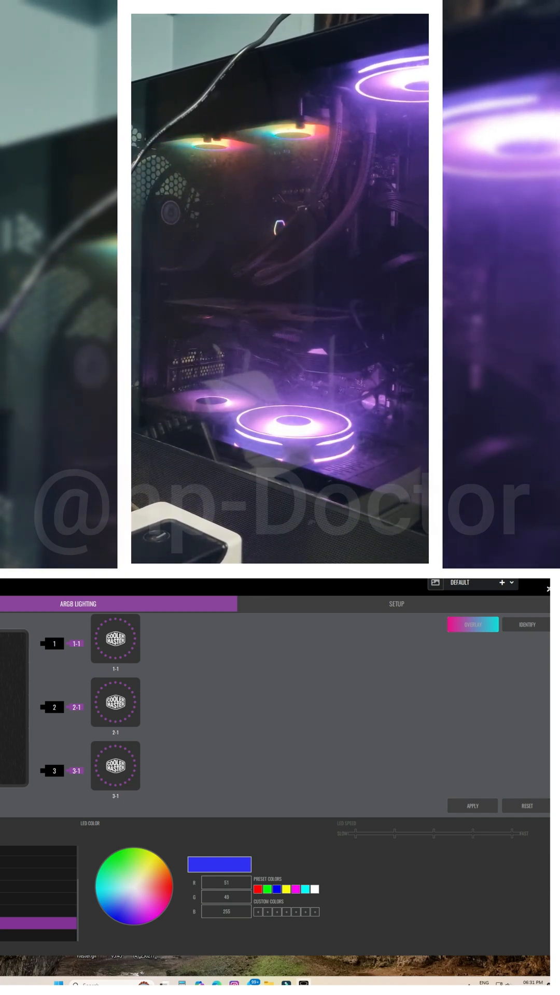
left_click(472, 805)
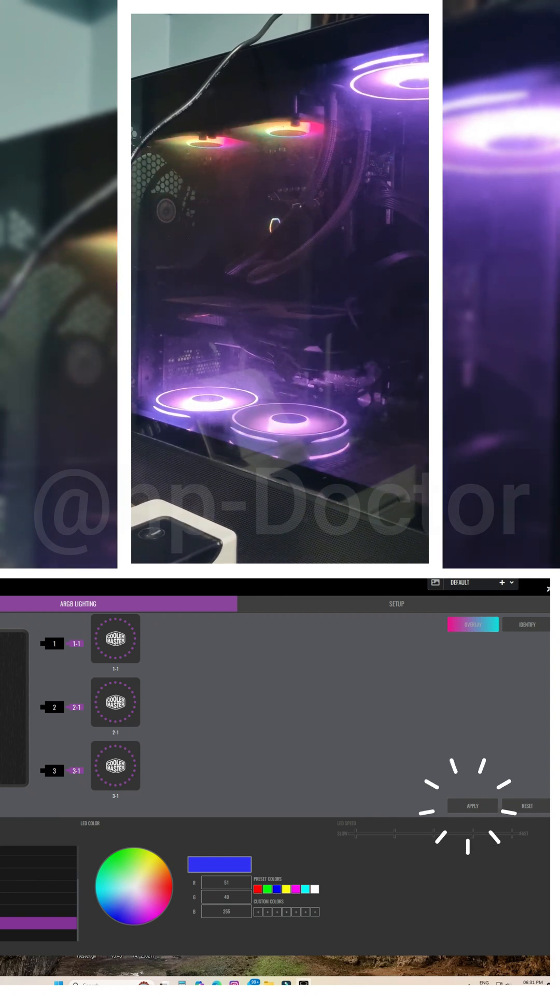